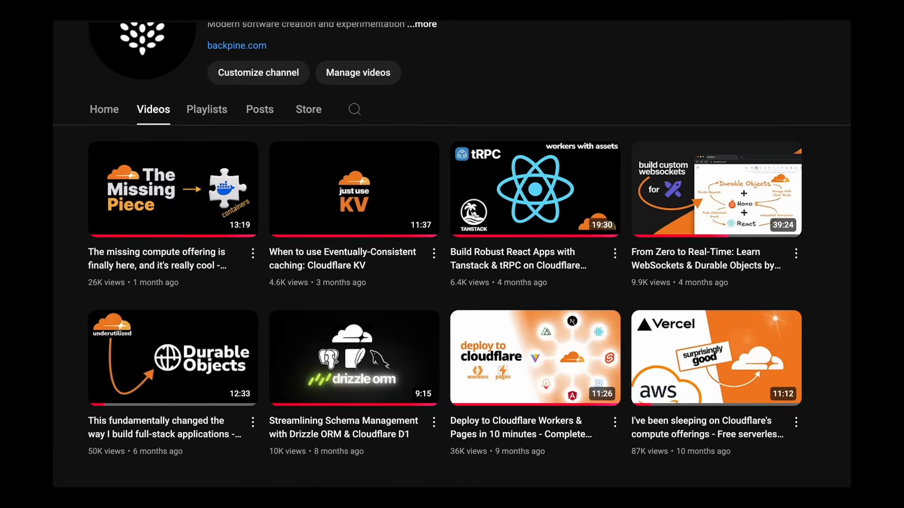
Step: Scroll down the Backpine Learning page toward the Speaker link form
{"action": "scroll", "scroll_direction": "down", "scroll_amount": 3}
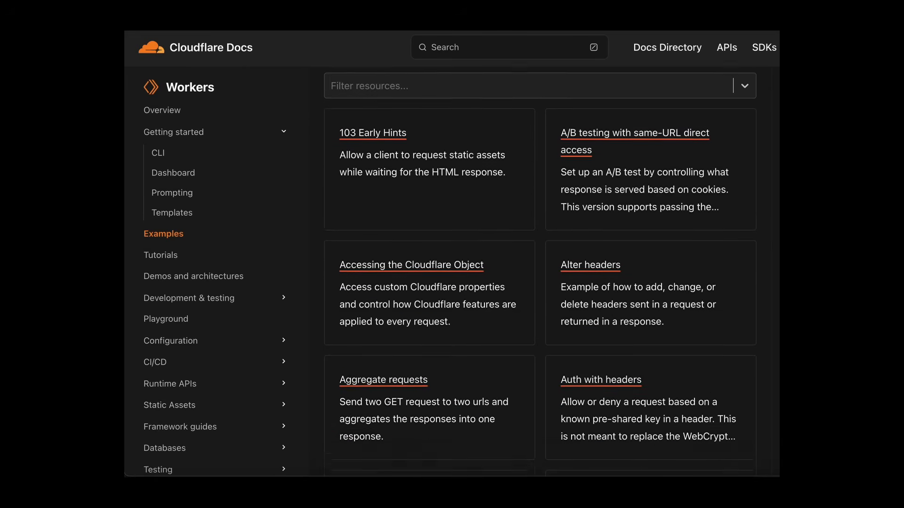
{"action": "scroll", "scroll_direction": "down", "scroll_amount": 3}
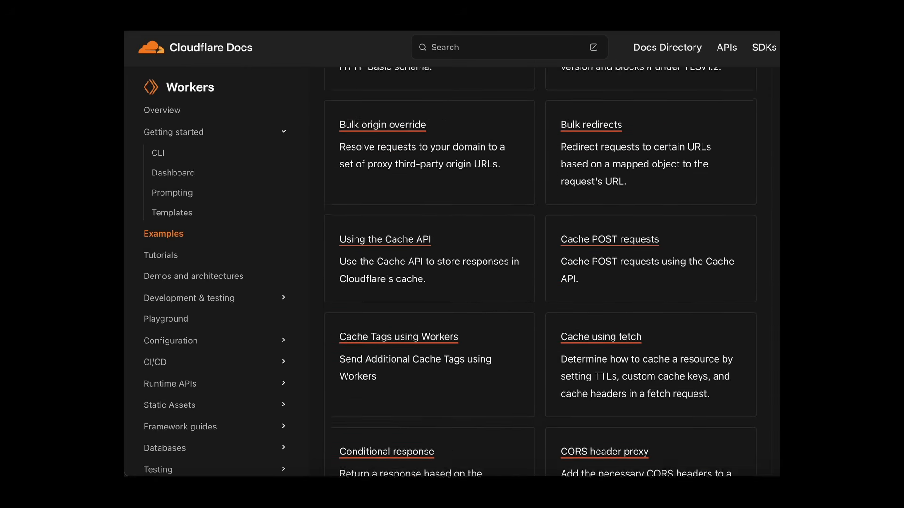
{"action": "scroll", "scroll_direction": "down", "scroll_amount": 3}
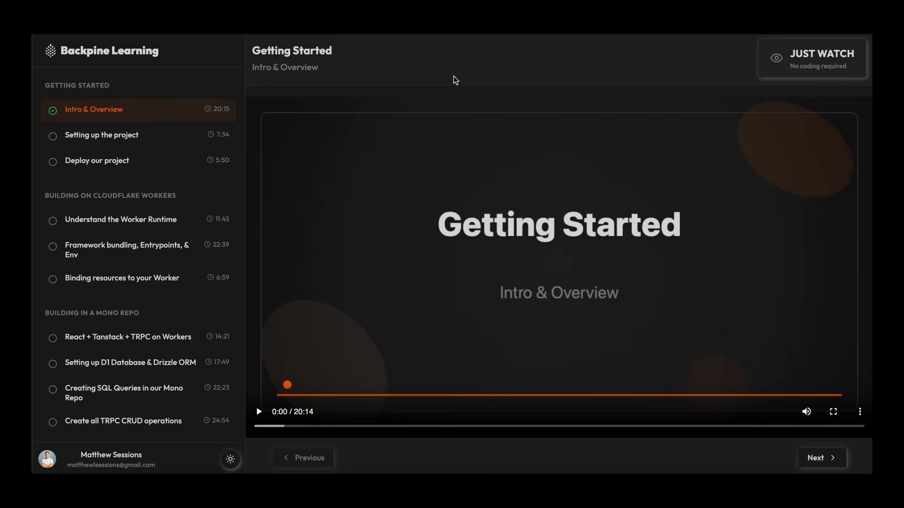
{"action": "scroll", "scroll_direction": "down", "scroll_amount": 3}
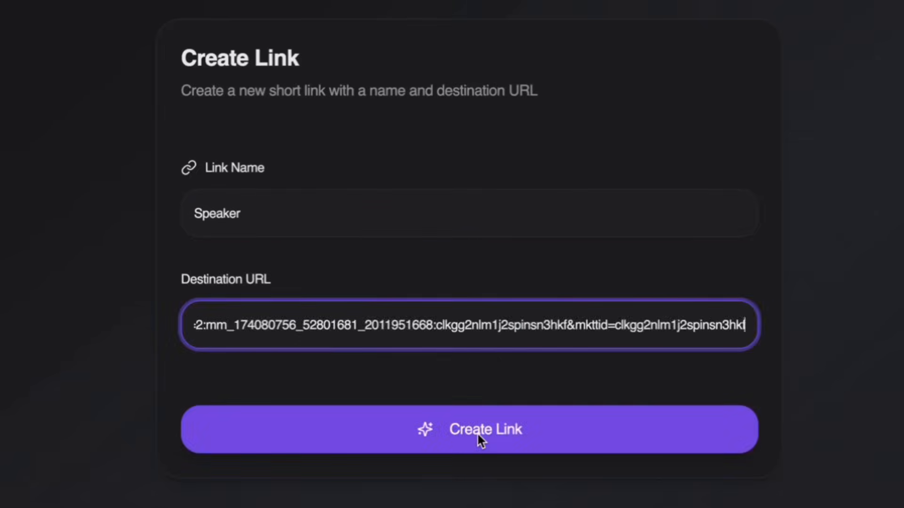
Step: Create the Speaker link, enable geo routing and add a country destination searched as 'malay'
{"action": "left_click", "coordinate": [470, 429]}
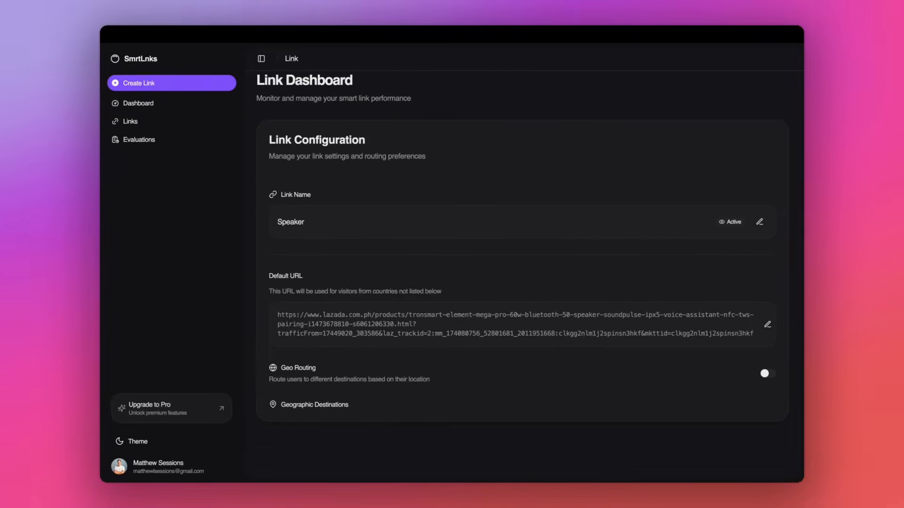
{"action": "left_click", "coordinate": [764, 373]}
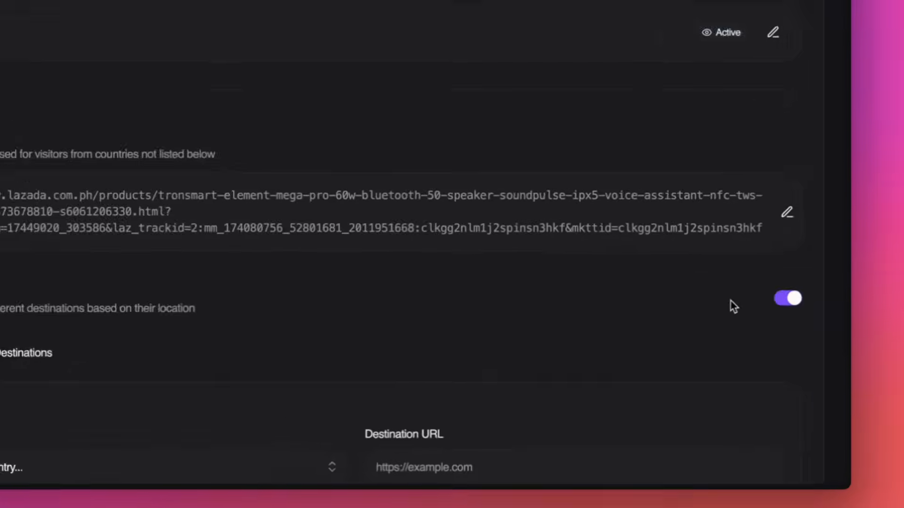
{"action": "type", "text": "malay"}
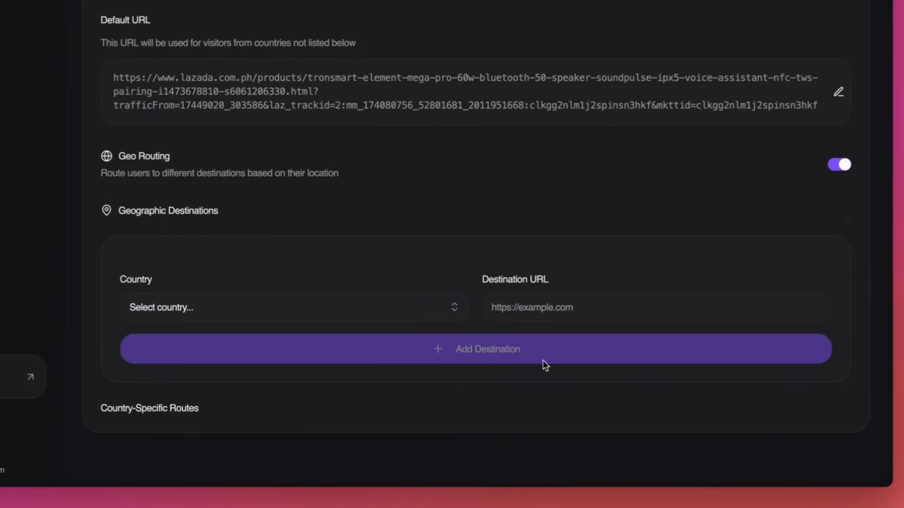
{"action": "left_click", "coordinate": [487, 348]}
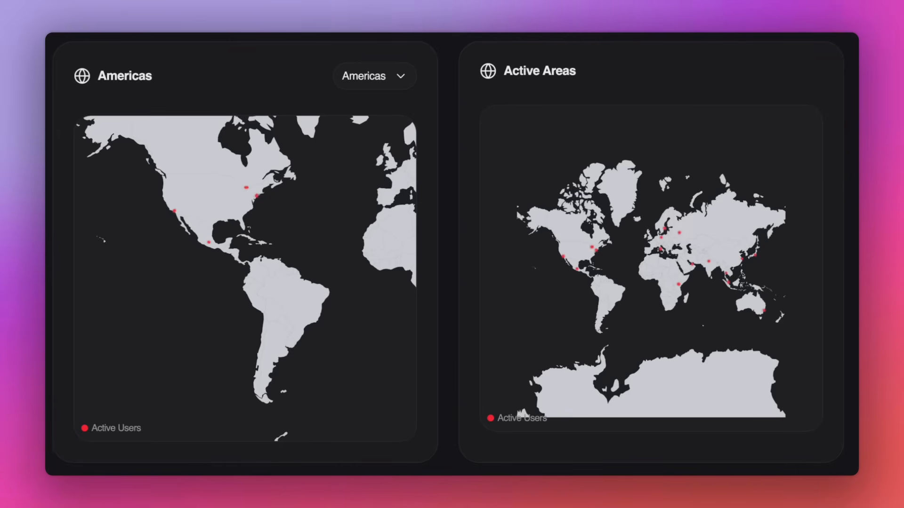
Step: Switch the map card's region dropdown from its current region to Asia
{"action": "left_click", "coordinate": [373, 76]}
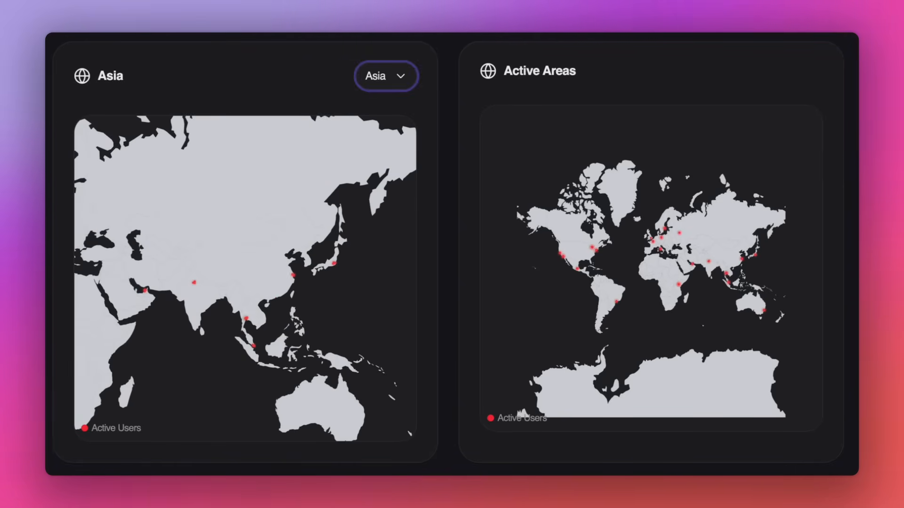
{"action": "left_click", "coordinate": [386, 75]}
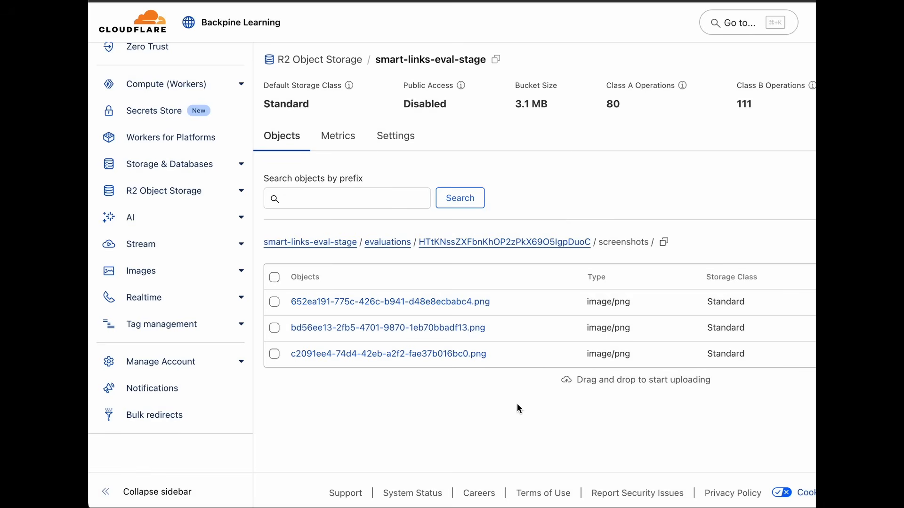
Step: Open the screenshots folder under smart-links-eval-stage > evaluations
{"action": "left_click", "coordinate": [387, 353]}
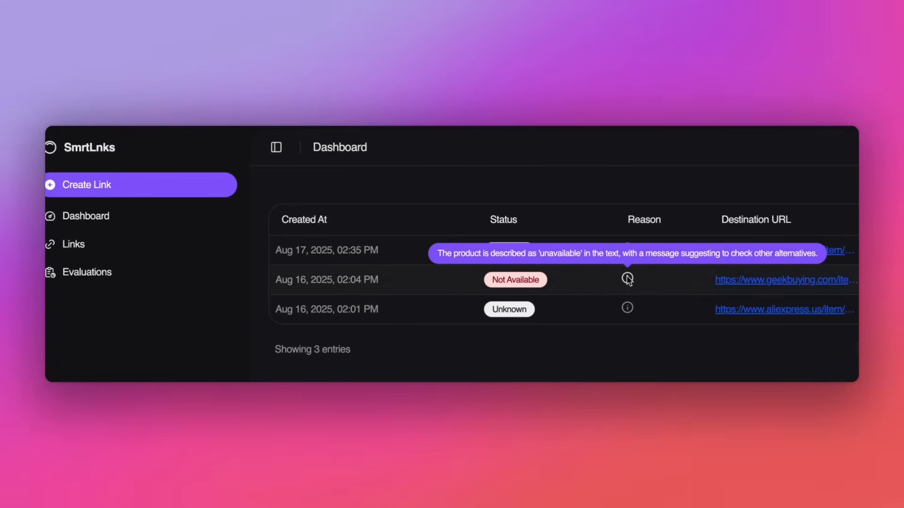
Step: Reveal the Not Available reason in Evaluations, then scroll down the Dashboard
{"action": "left_click", "coordinate": [85, 216]}
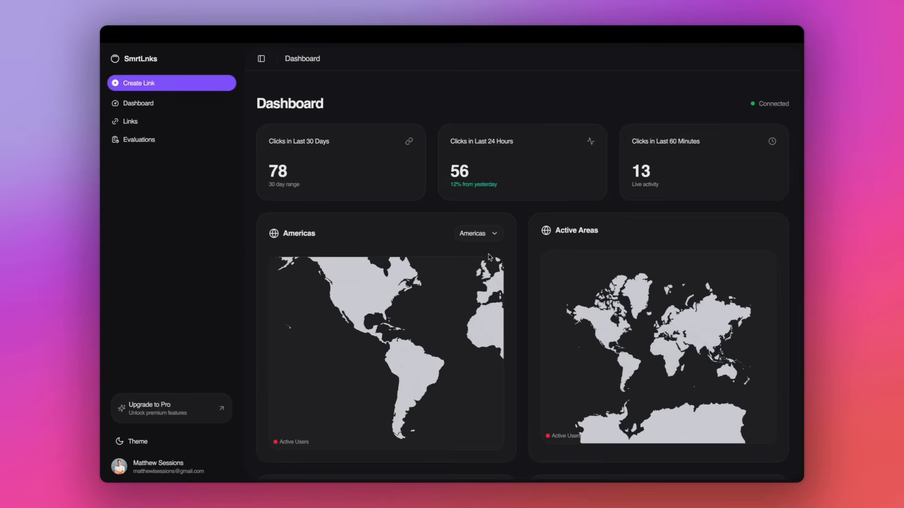
{"action": "scroll", "scroll_direction": "down", "scroll_amount": 3}
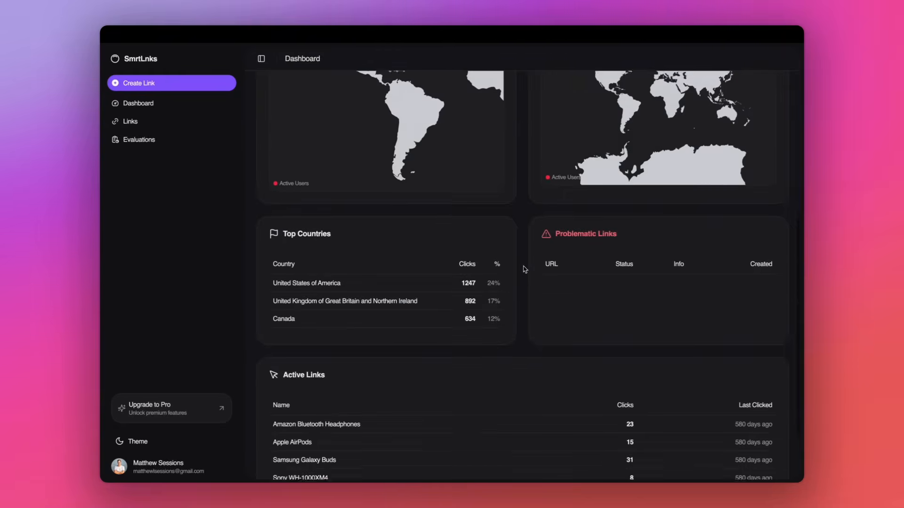
{"action": "scroll", "scroll_direction": "down", "scroll_amount": 3}
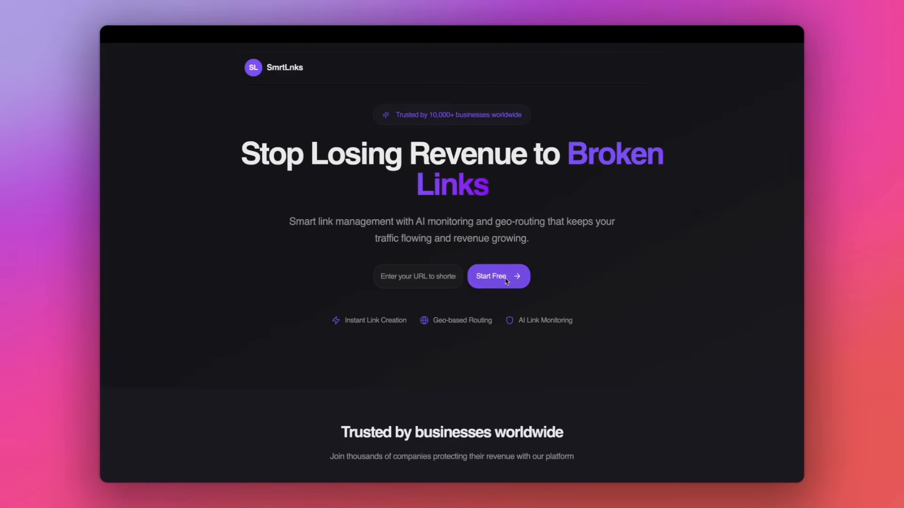
Step: Begin free sign-up from the landing page using Continue with Google
{"action": "left_click", "coordinate": [497, 276]}
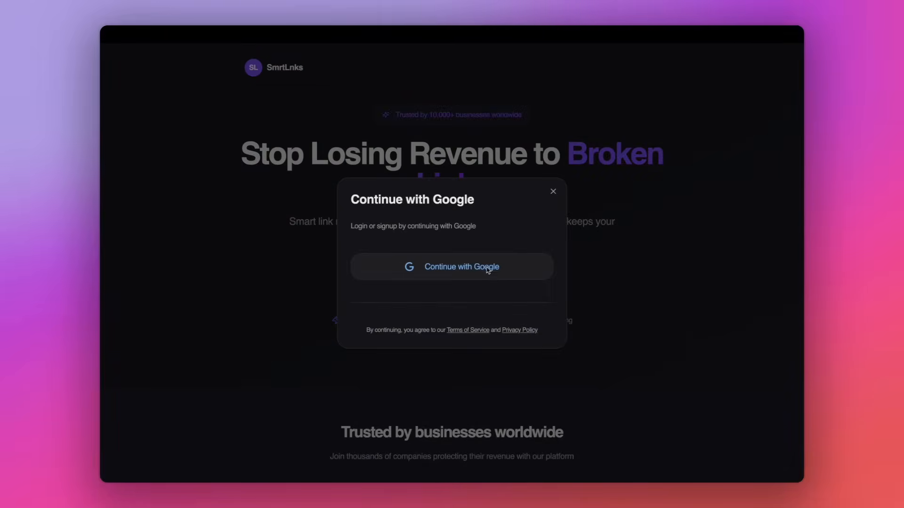
{"action": "left_click", "coordinate": [452, 267]}
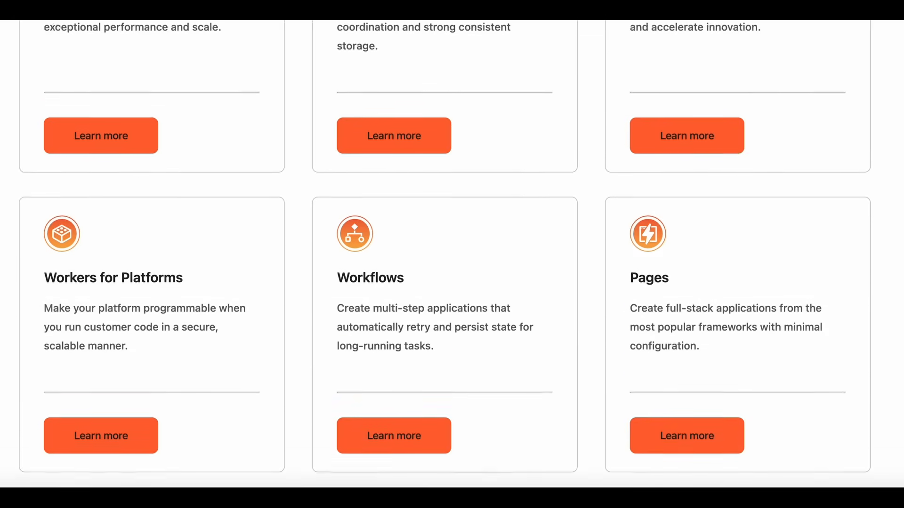
{"action": "scroll", "scroll_direction": "down", "scroll_amount": 3}
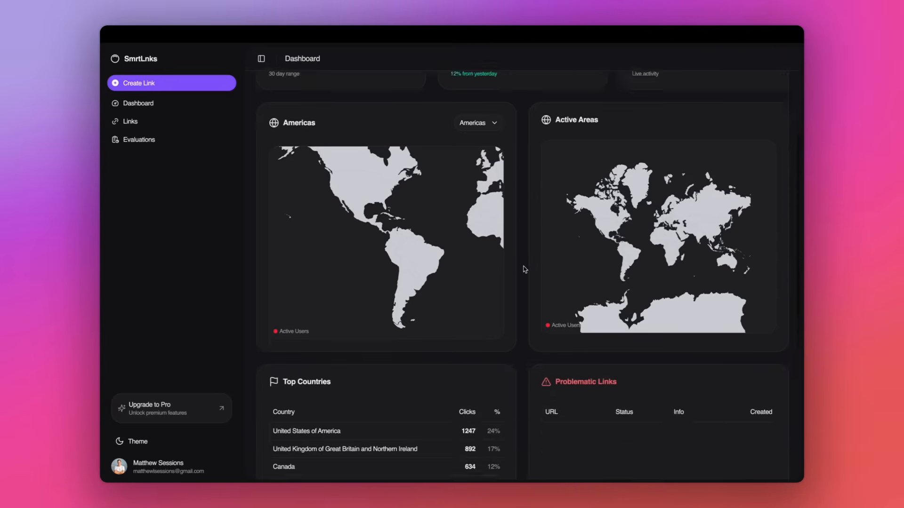
{"action": "scroll", "scroll_direction": "down", "scroll_amount": 3}
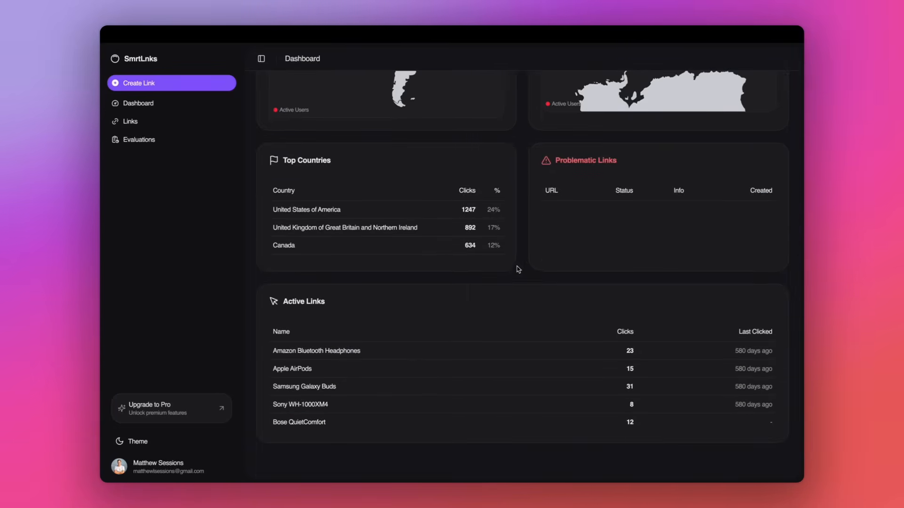
{"action": "mouse_move", "coordinate": [230, 89]}
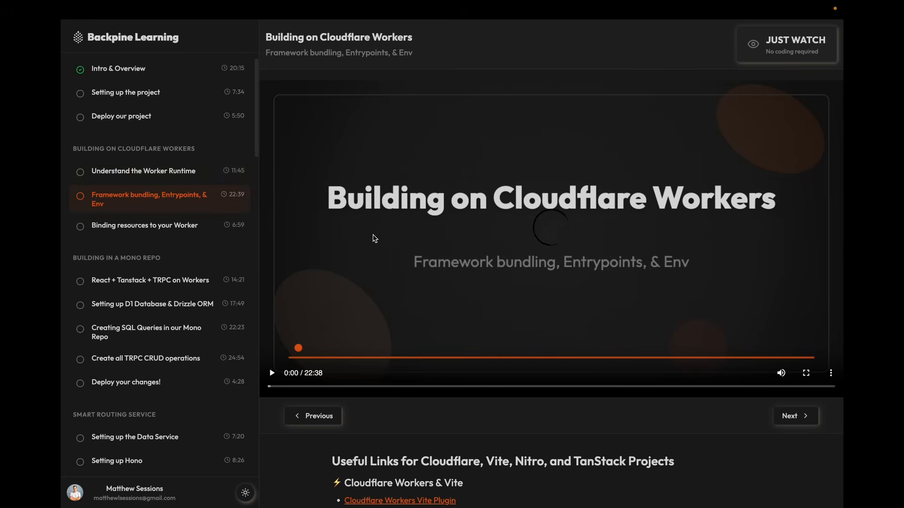
Step: Scroll down through the module list and SmartLinks project section, then back up
{"action": "scroll", "scroll_direction": "down", "scroll_amount": 3}
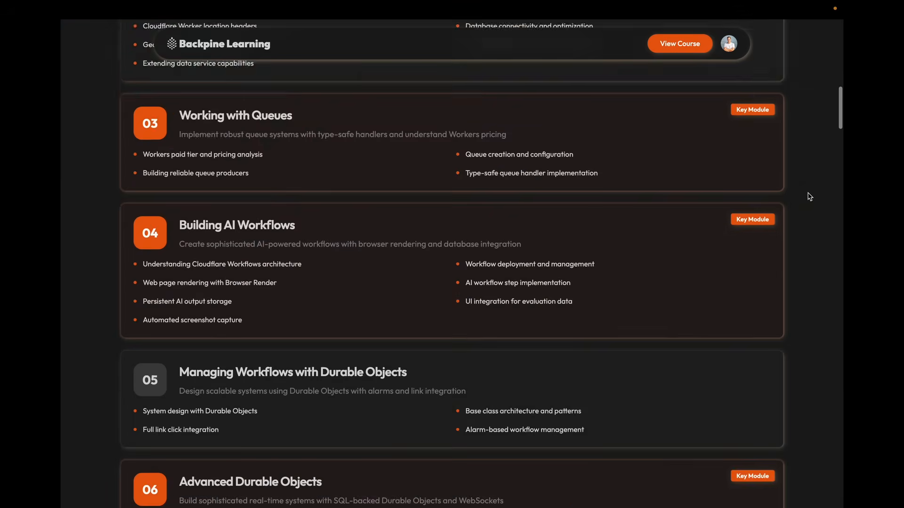
{"action": "scroll", "scroll_direction": "up", "scroll_amount": 3}
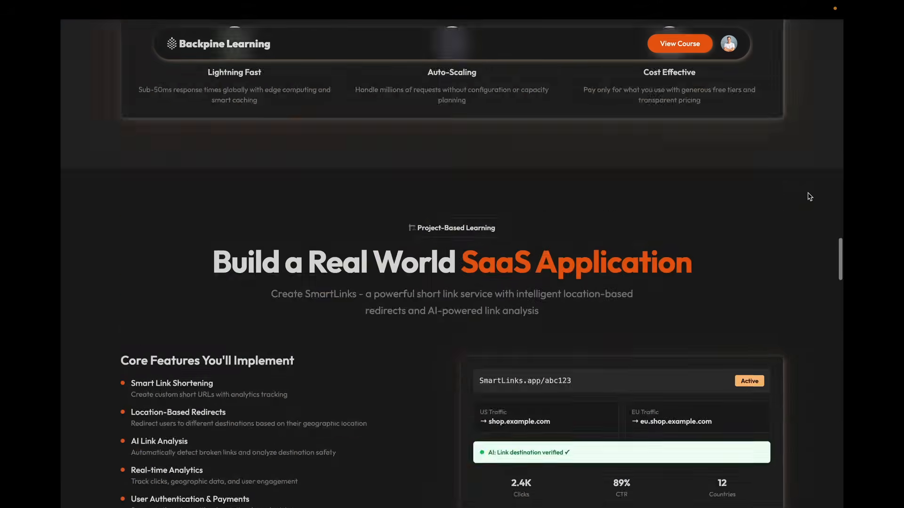